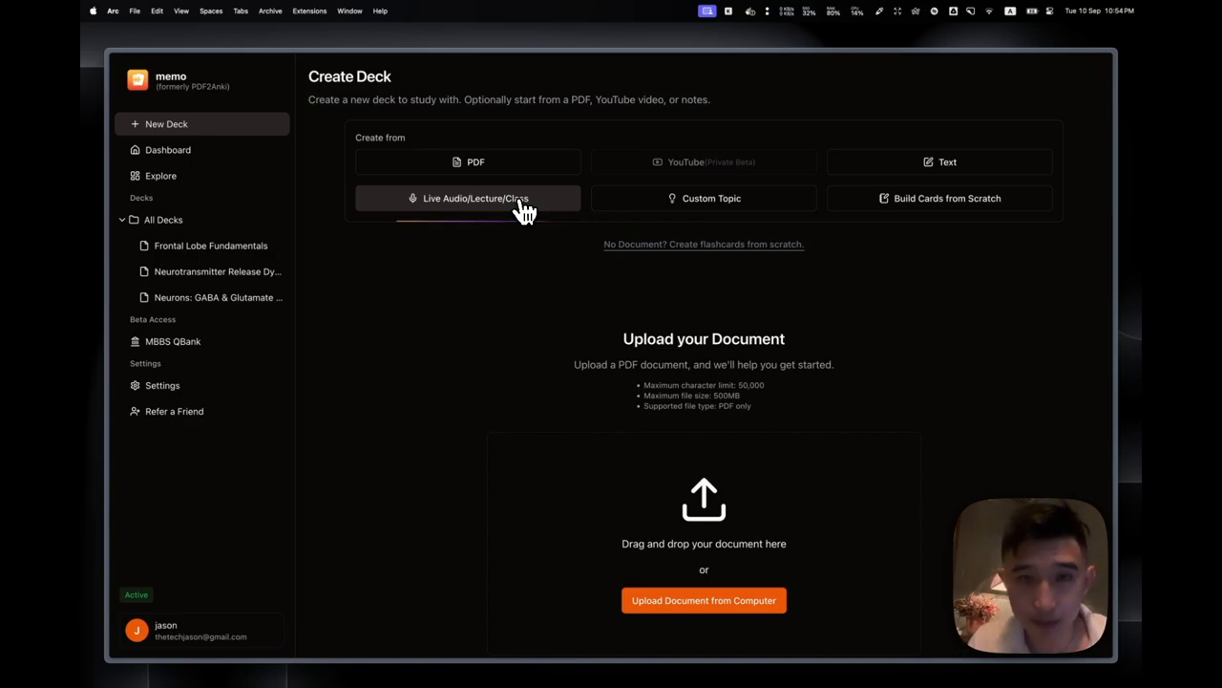
# Choose 'Live Audio/Lecture/Class' as the source for a new deck
pyautogui.click(467, 198)
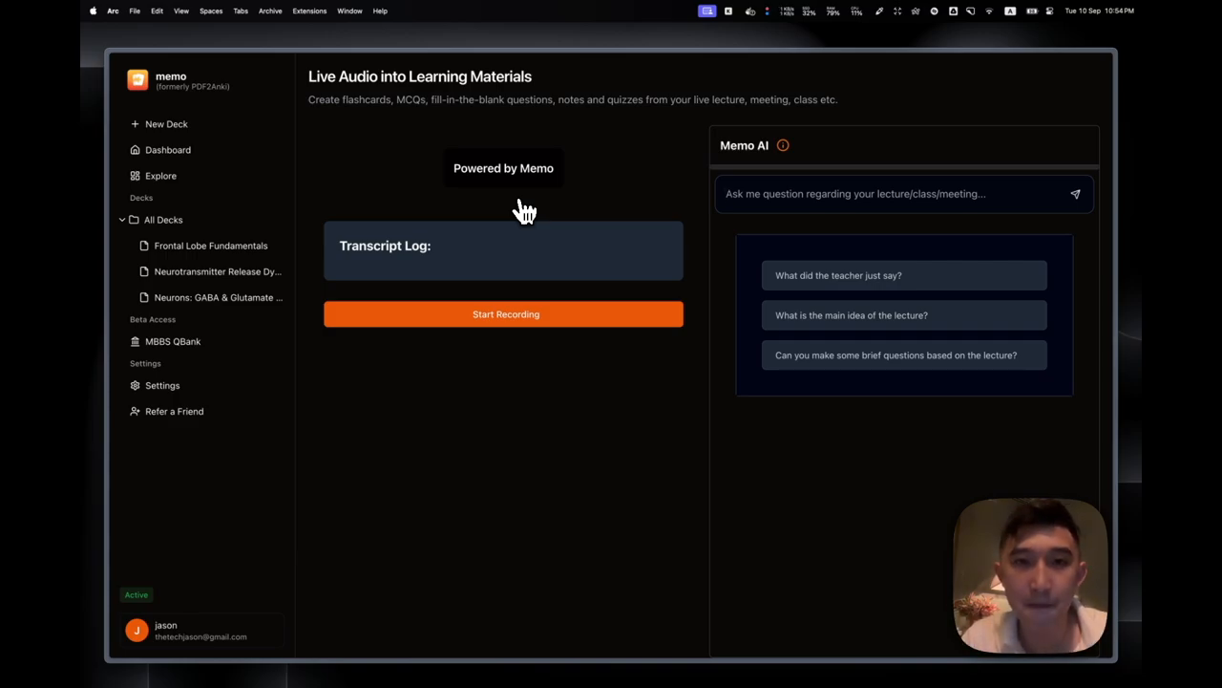
# Record the neuron lecture, ask Memo AI 'What did the teacher just say?', then stop recording
pyautogui.click(506, 314)
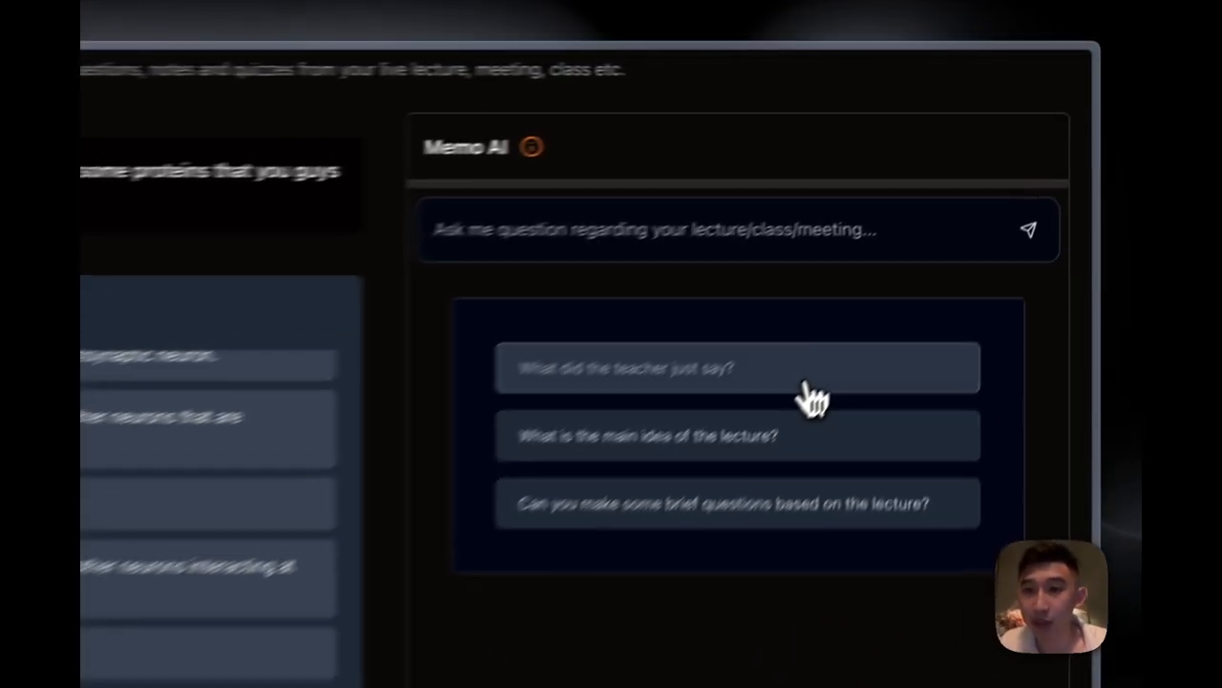
pyautogui.click(736, 367)
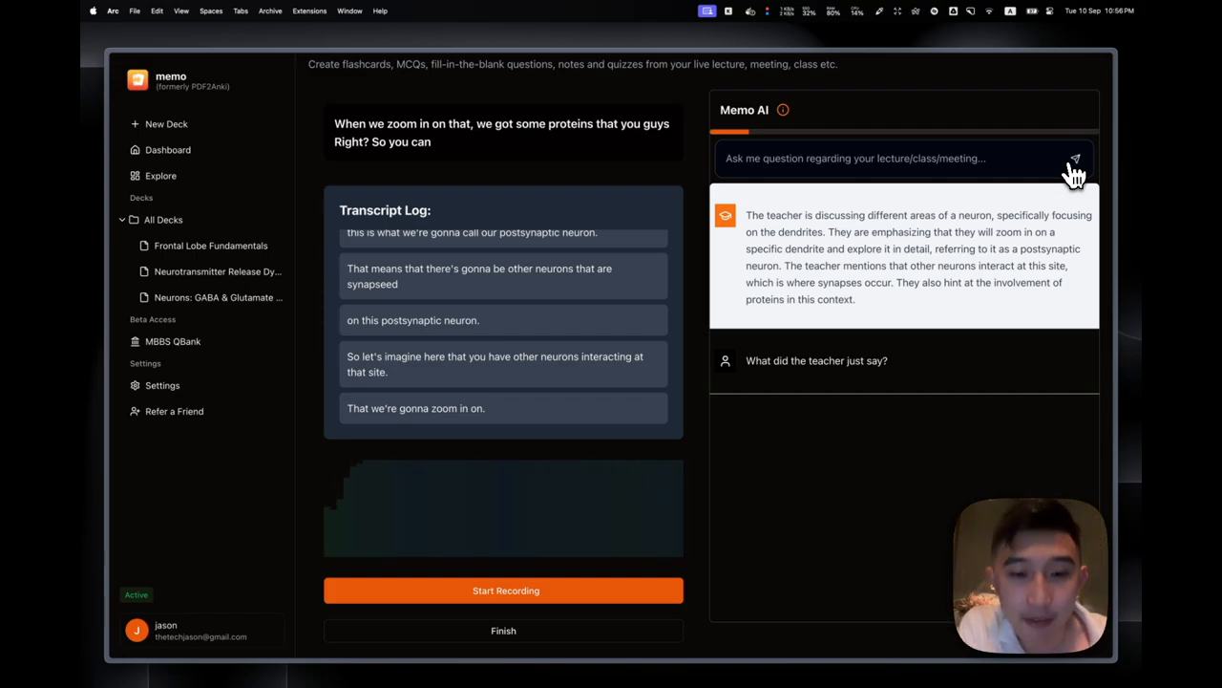
pyautogui.moveTo(970, 200)
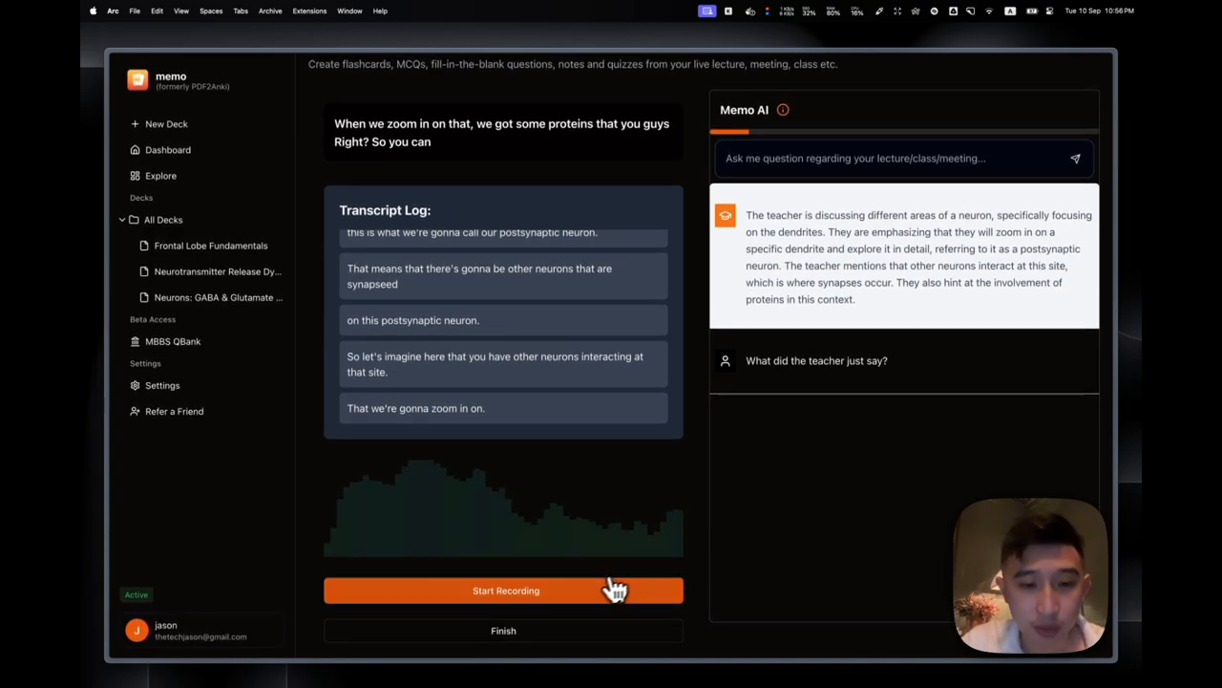
pyautogui.click(503, 629)
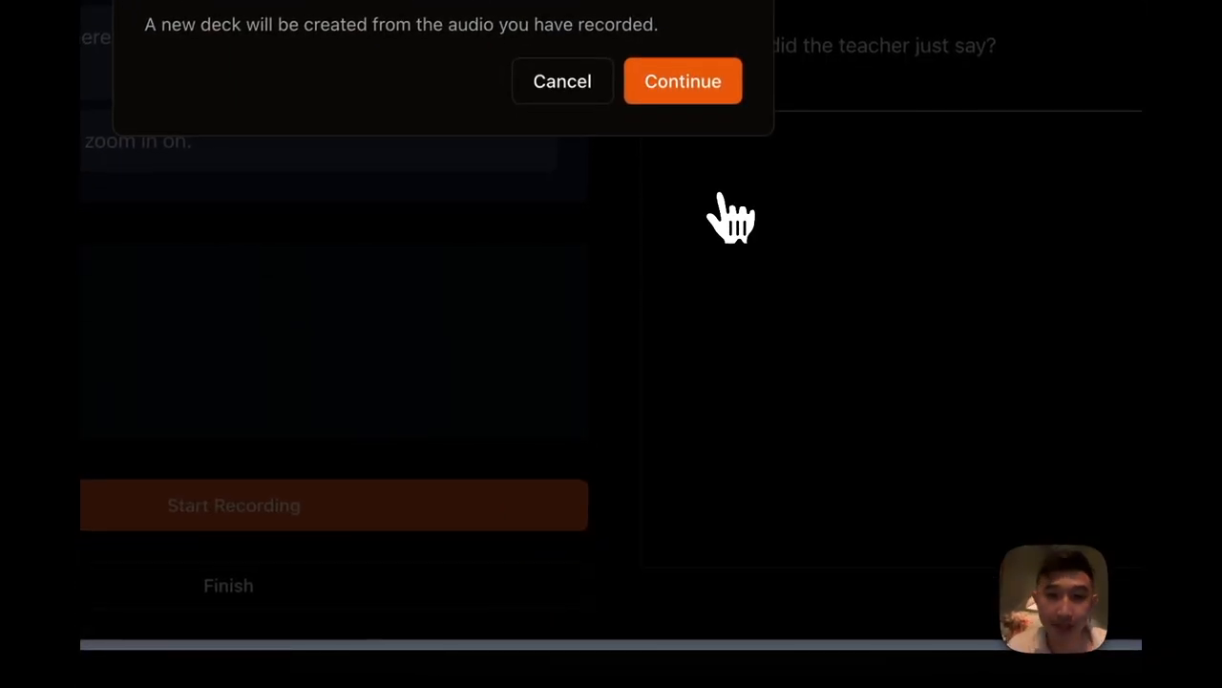
# Confirm creating a new deck from the recorded lecture audio
pyautogui.click(683, 80)
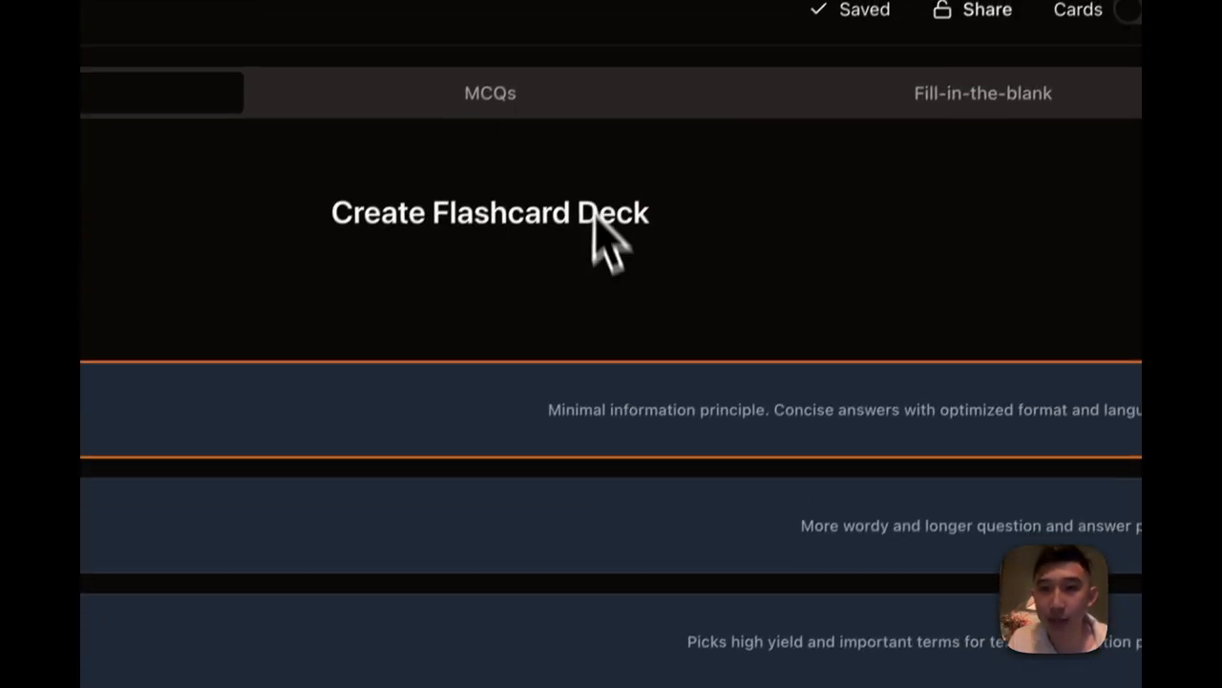
# Generate flashcards with Standard fidelity and Auto-detect language from the confirmed neuron topics
pyautogui.scroll(-3)
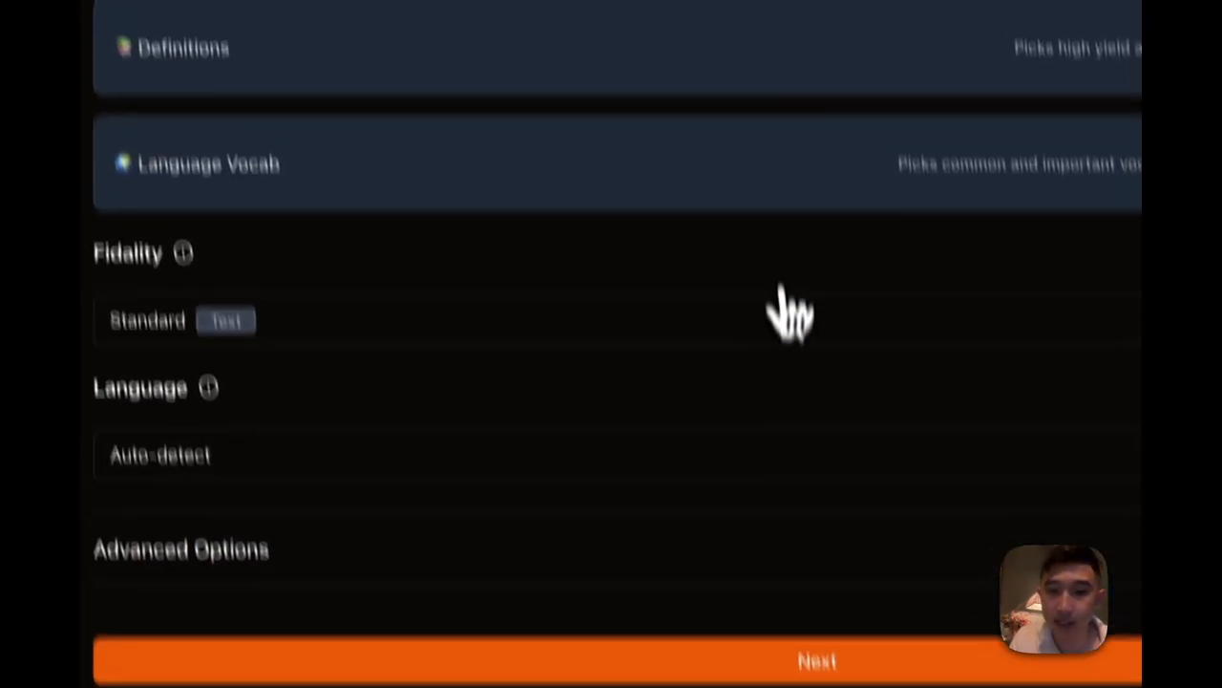
pyautogui.click(817, 660)
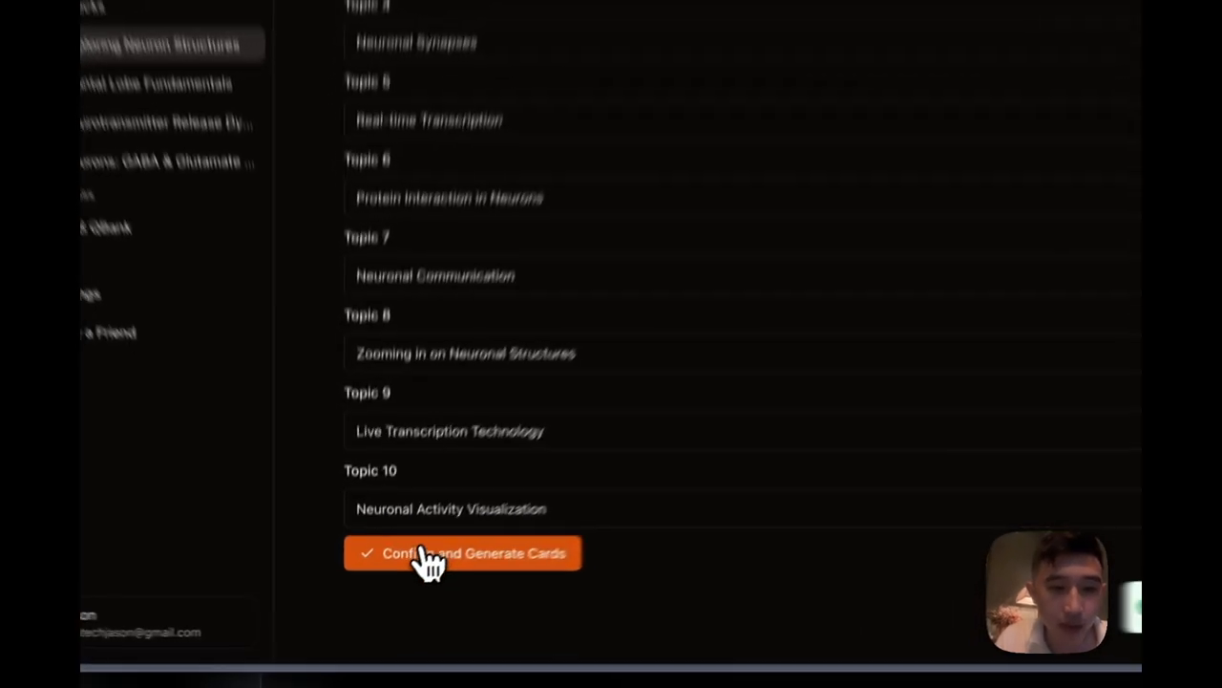
pyautogui.click(463, 553)
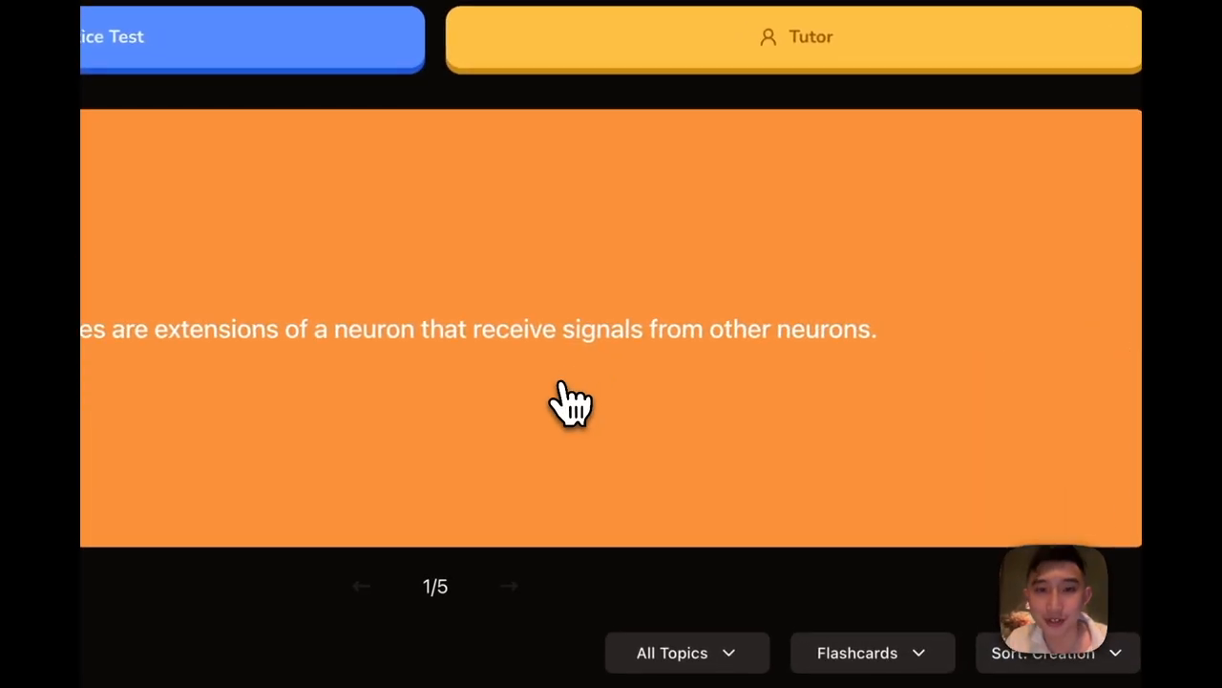
# Generate a personalized short-answer practice exam for the Exploring Neuron Structures deck
pyautogui.click(570, 401)
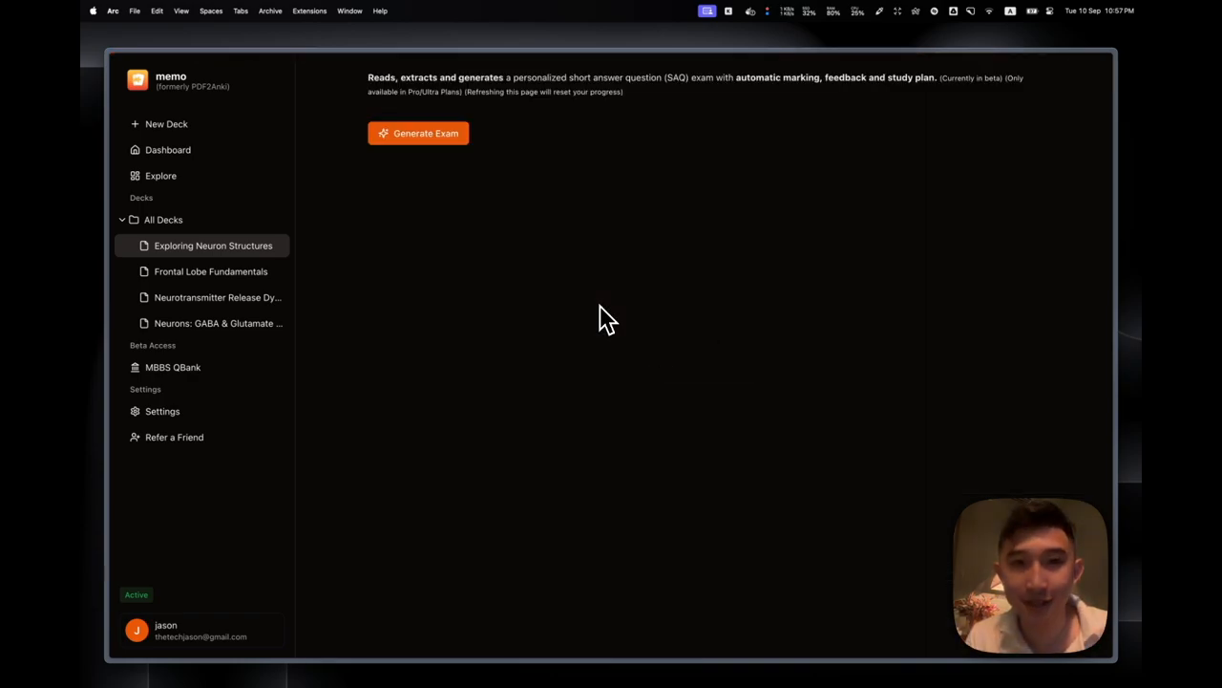
pyautogui.click(418, 132)
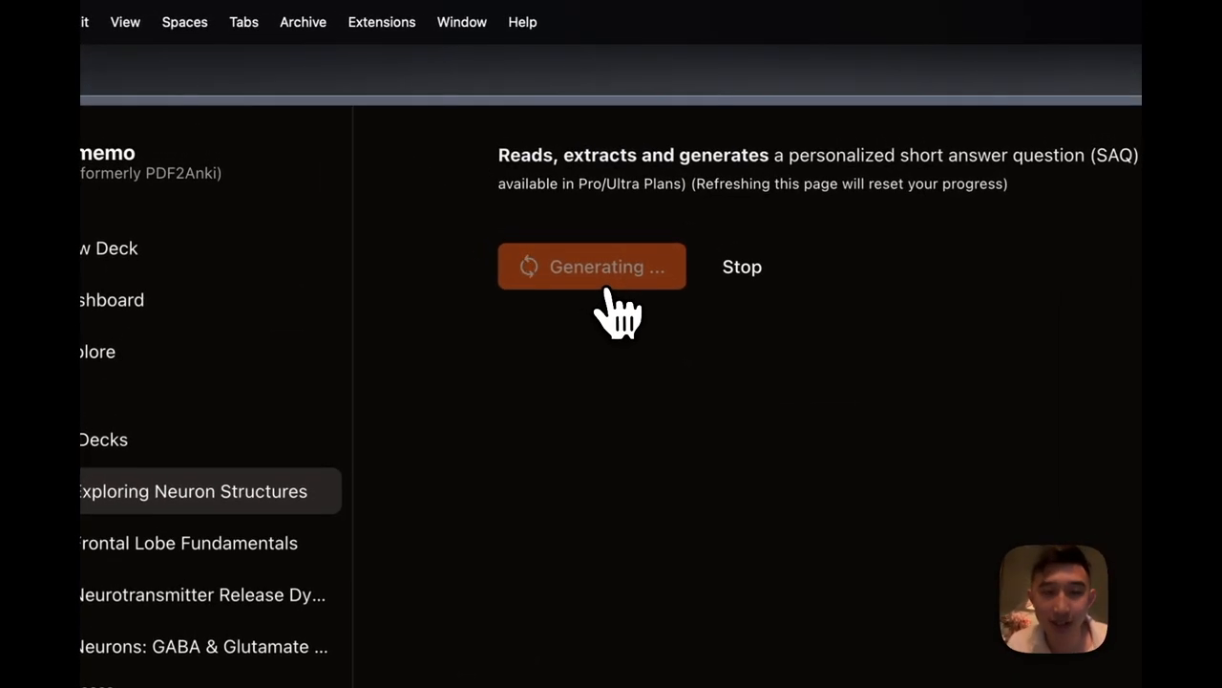